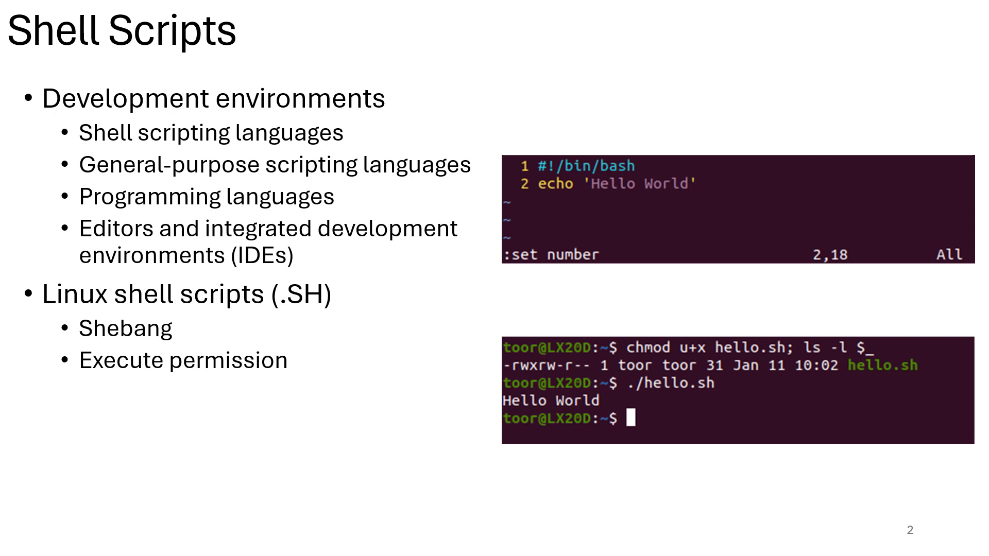
- Advance the slide show to slide 4, Windows Scripts, covering PowerShell, VBScript and batch files
key(Right)
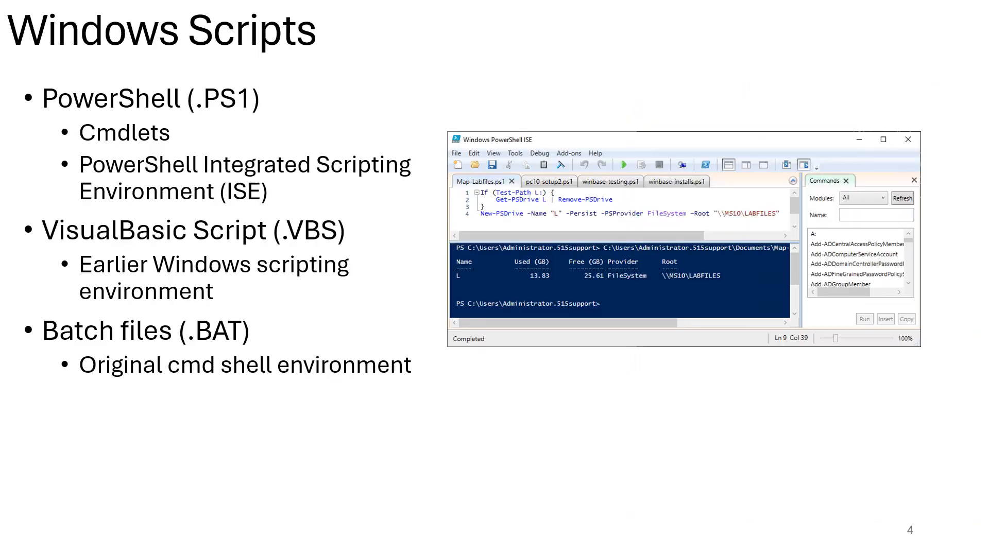